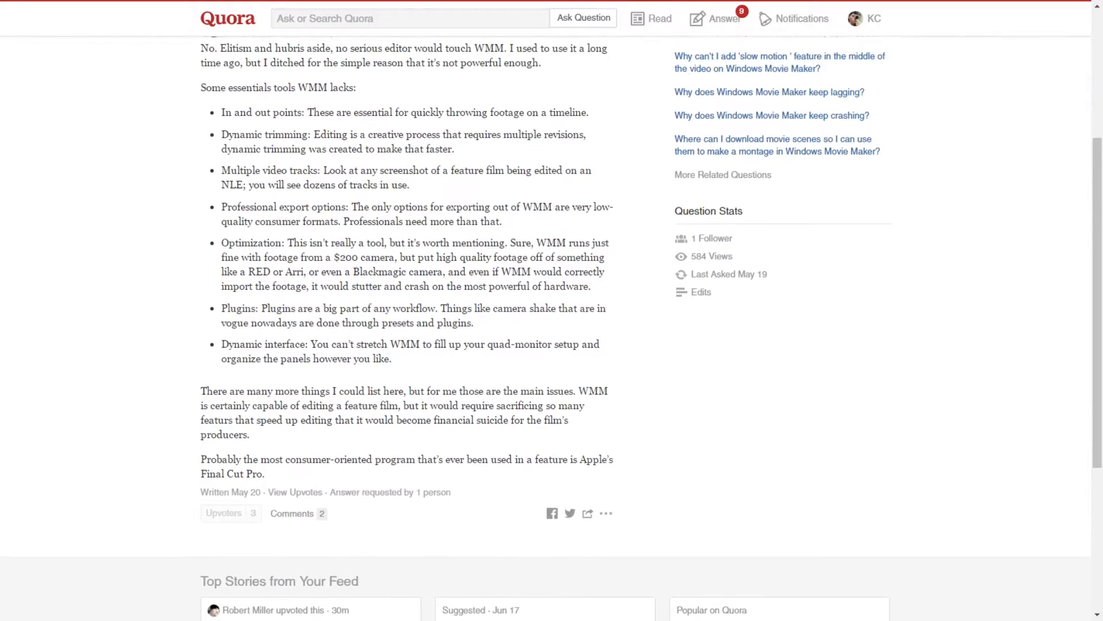
# Scroll up the Quora page to reveal the '1 Answer' heading and author line.
pyautogui.scroll(3)
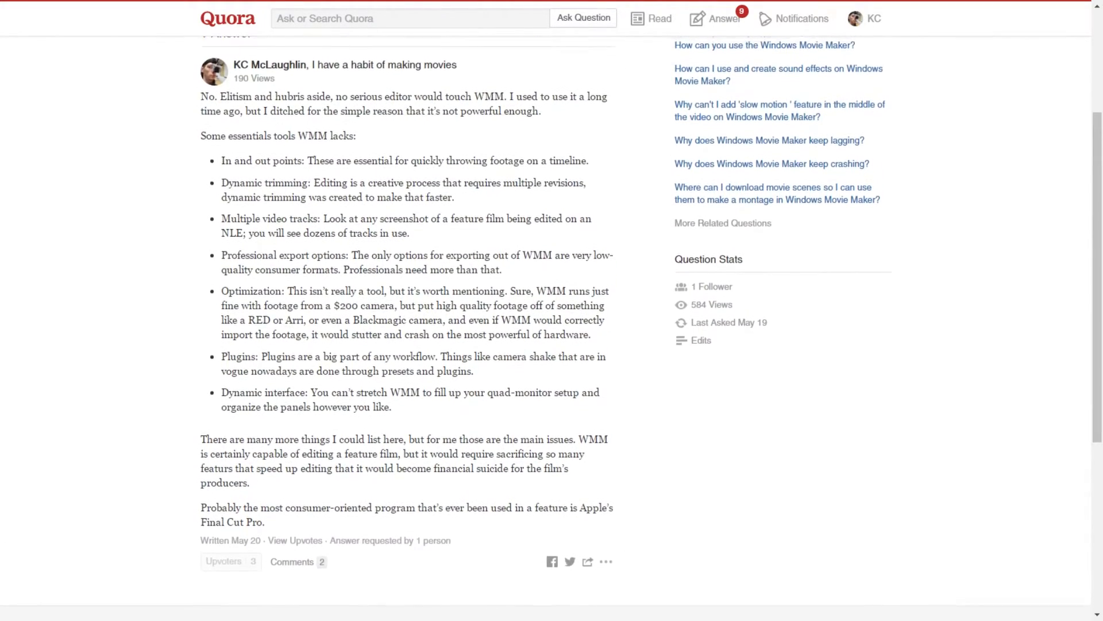
pyautogui.scroll(3)
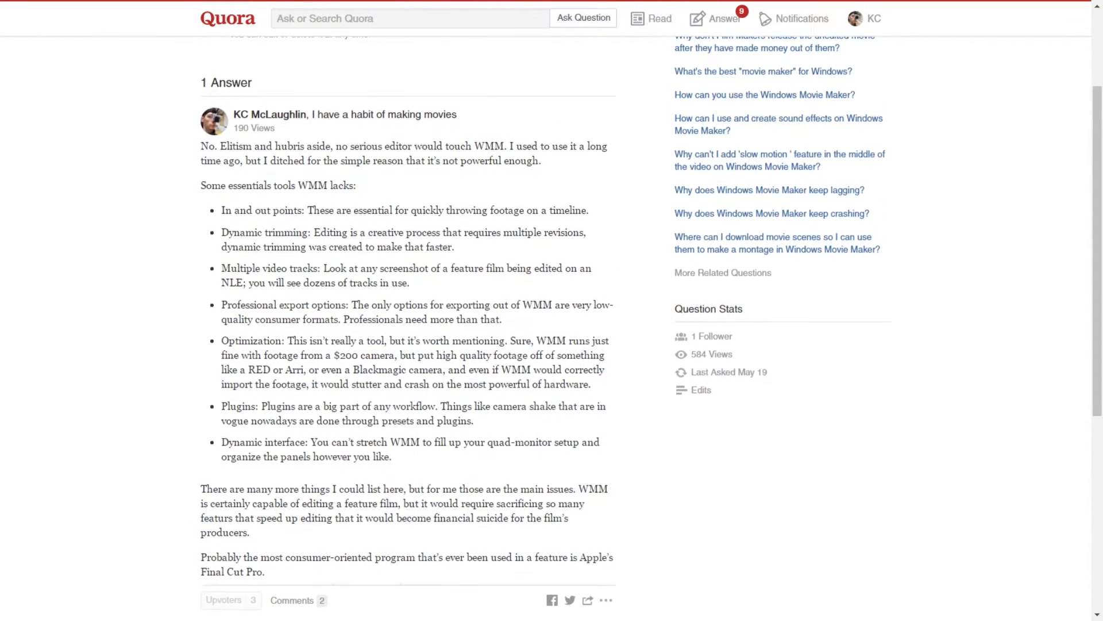
pyautogui.scroll(3)
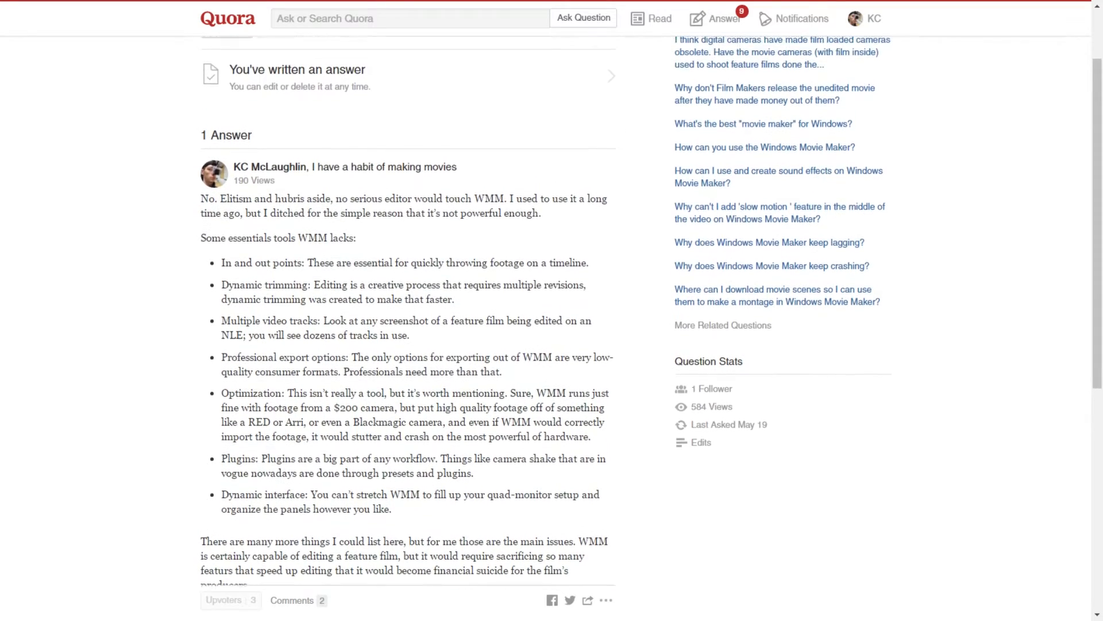
pyautogui.scroll(3)
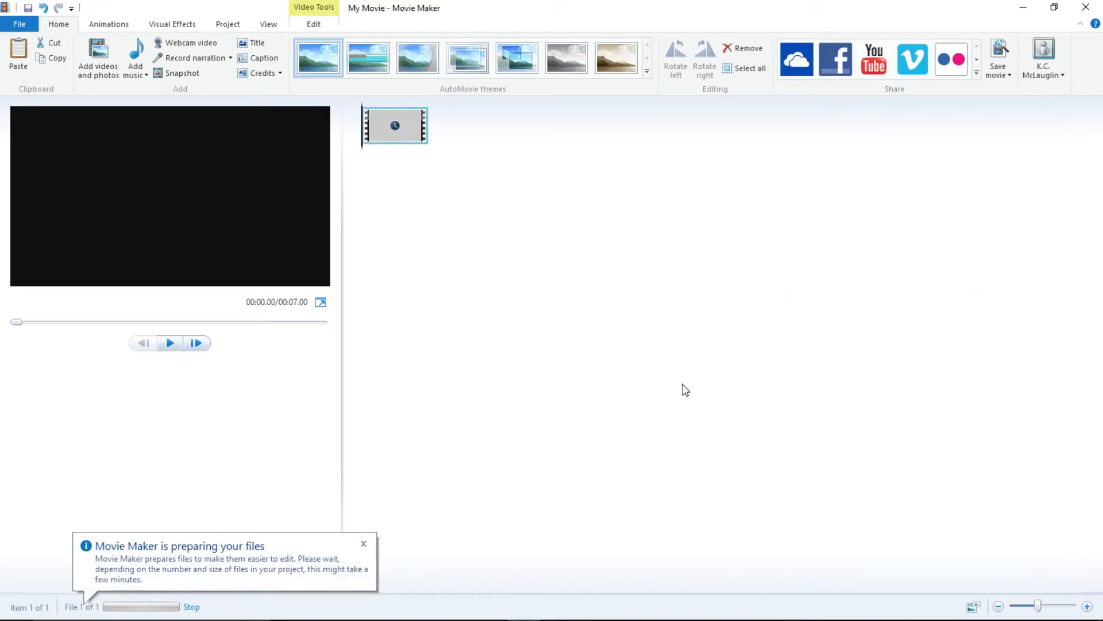
pyautogui.moveTo(701, 389)
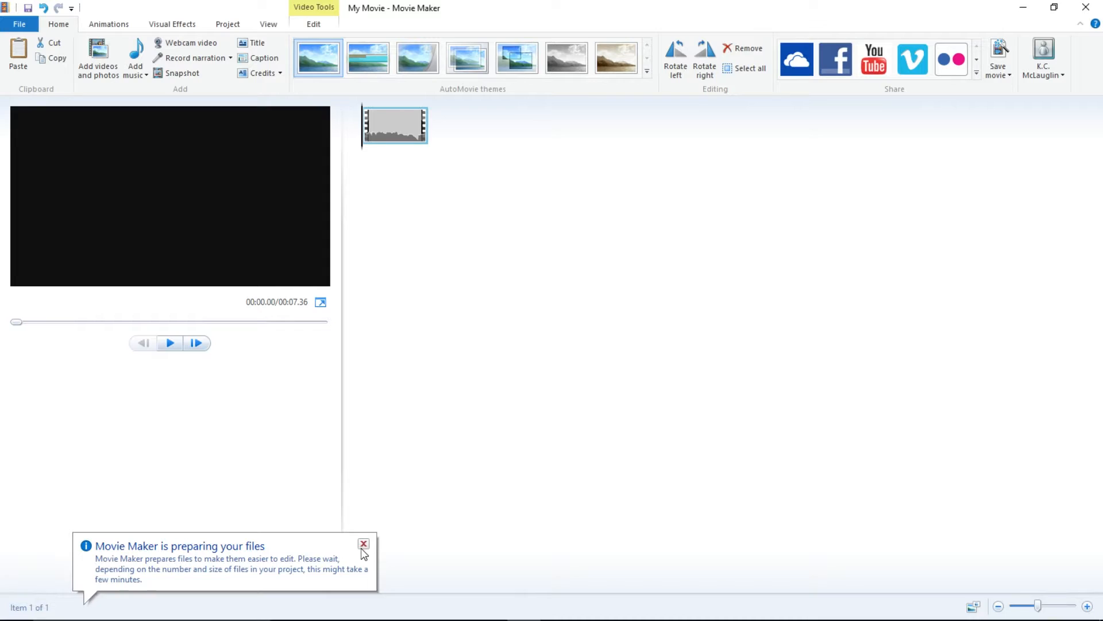
# Close the 'preparing your files' balloon and play/pause the first clip's preview.
pyautogui.click(169, 343)
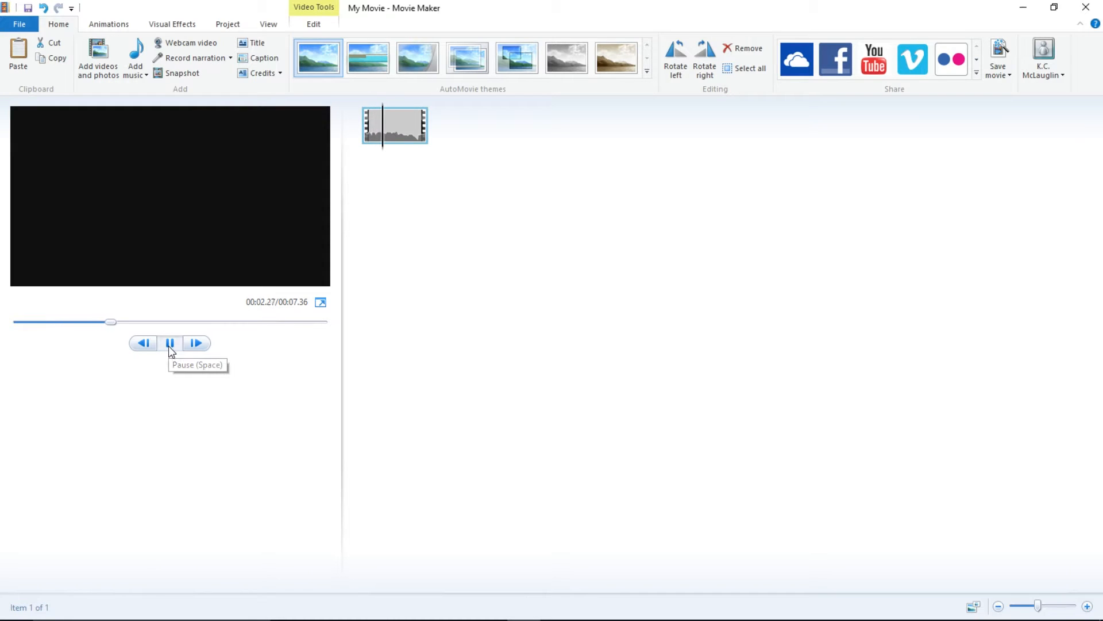
pyautogui.click(169, 342)
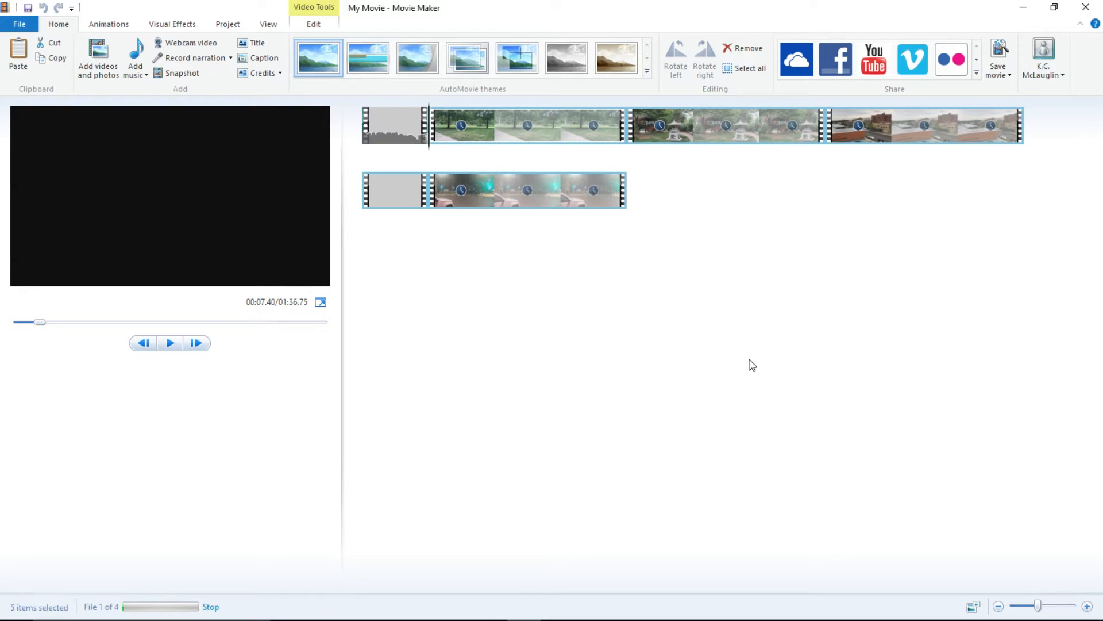
# Play the preview of the expanded six-item, roughly 1:50 movie.
pyautogui.click(169, 343)
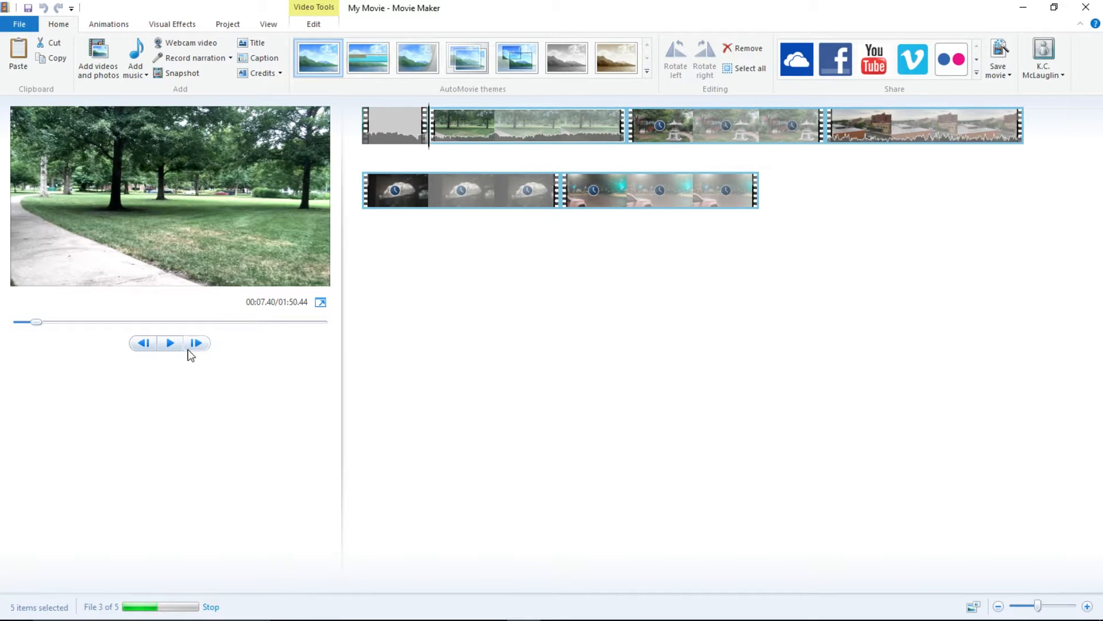
pyautogui.click(169, 342)
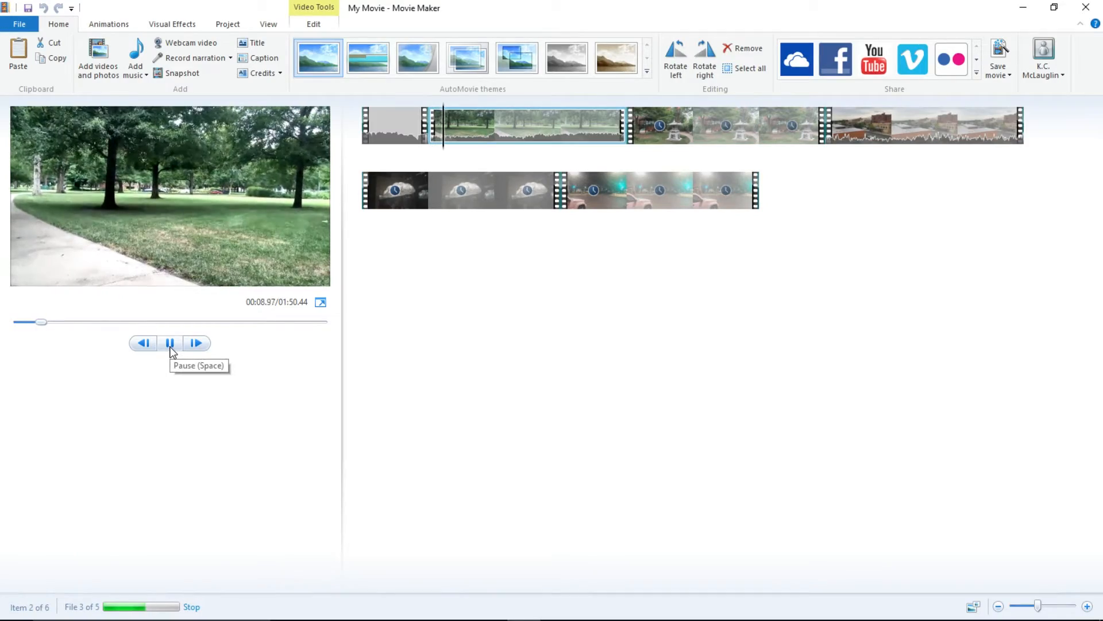
pyautogui.click(320, 301)
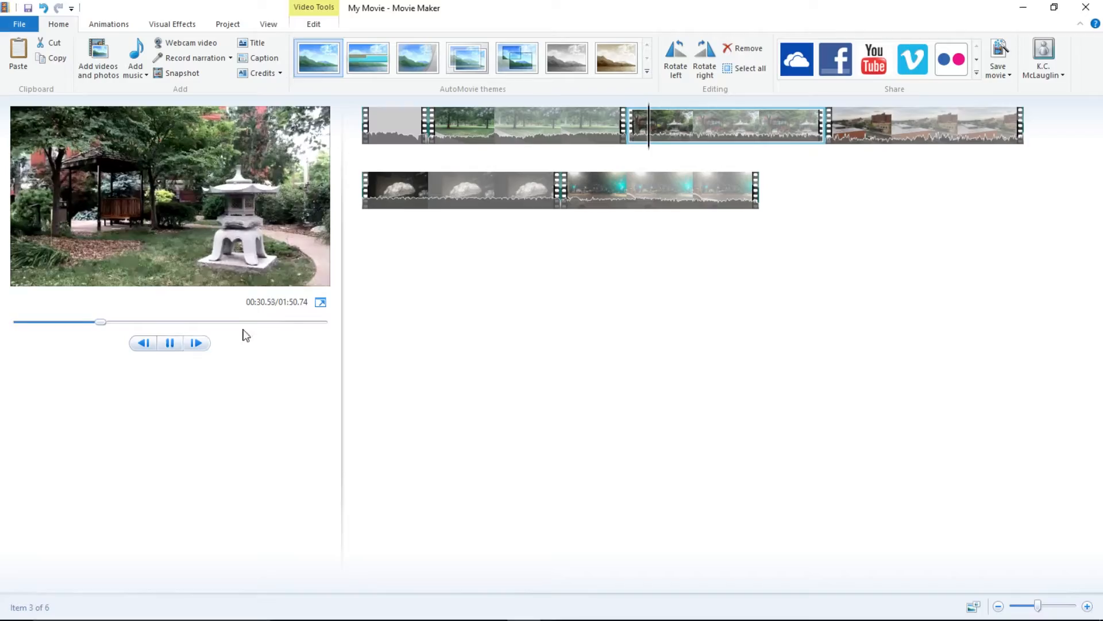
pyautogui.click(321, 301)
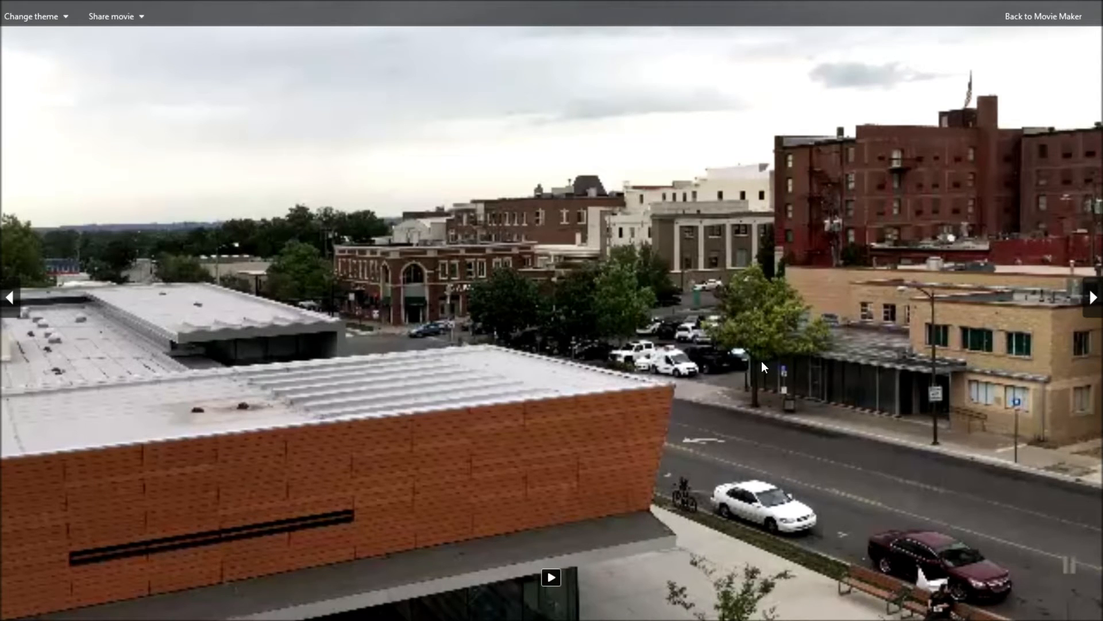
pyautogui.moveTo(752, 373)
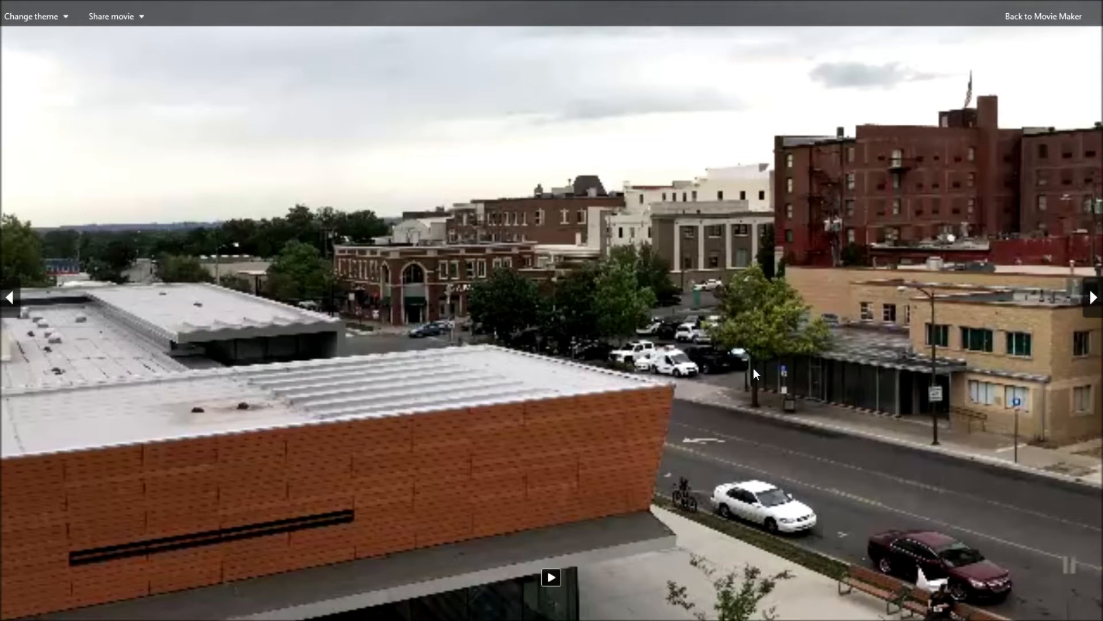
pyautogui.moveTo(1047, 39)
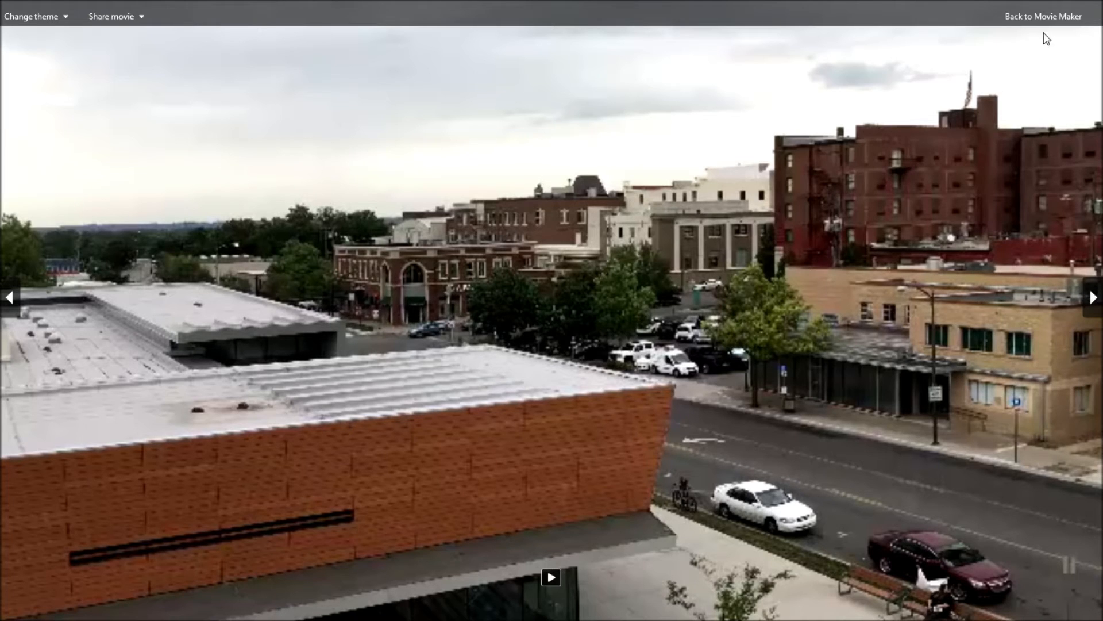
# Exit full-screen preview via 'Back to Movie Maker' and click the preview pane.
pyautogui.click(1043, 16)
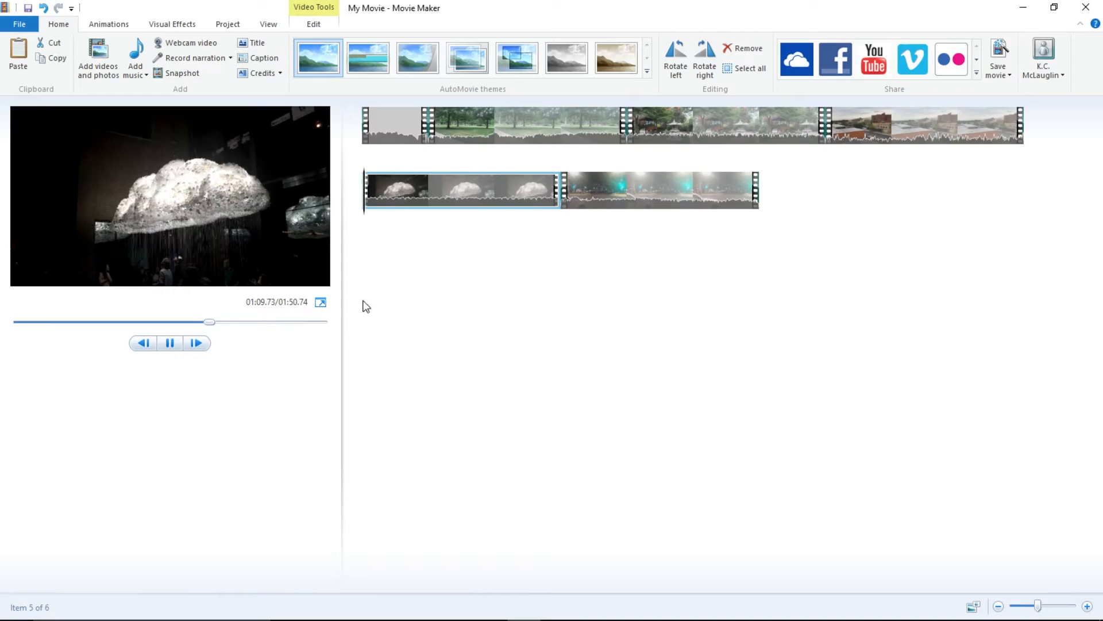
pyautogui.click(320, 302)
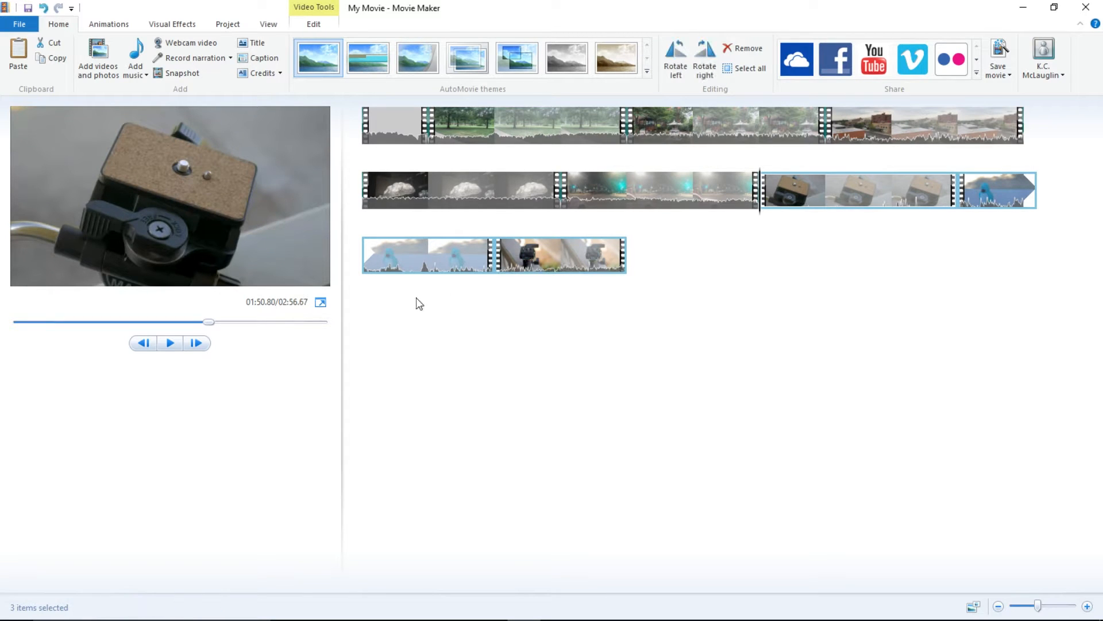
# Clear the new clips' selection and jump the preview to a later point.
pyautogui.click(169, 342)
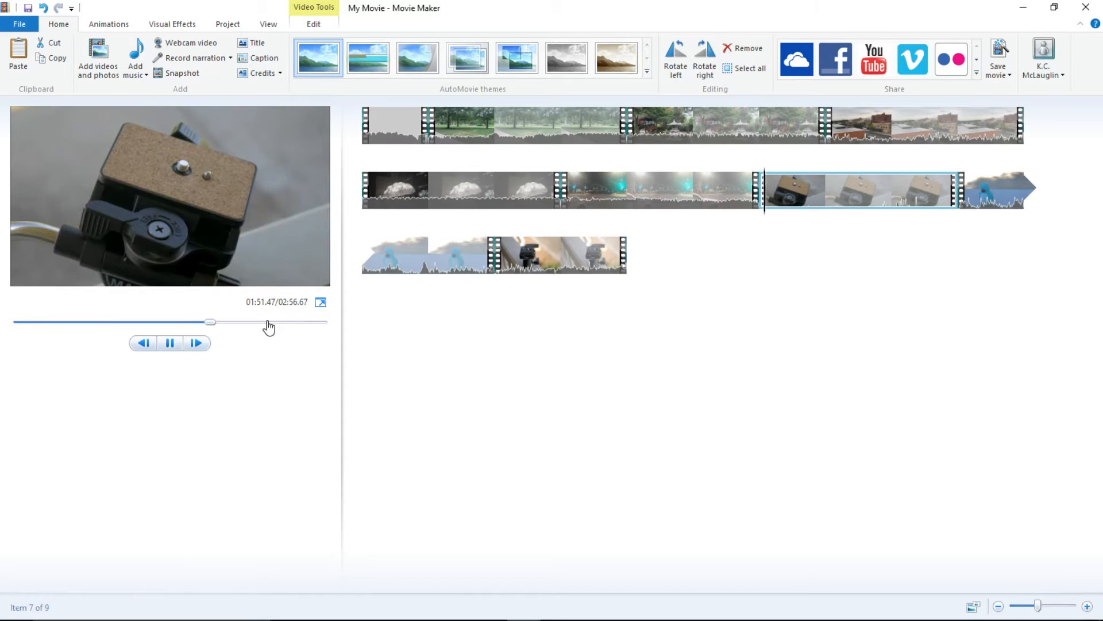
pyautogui.click(321, 302)
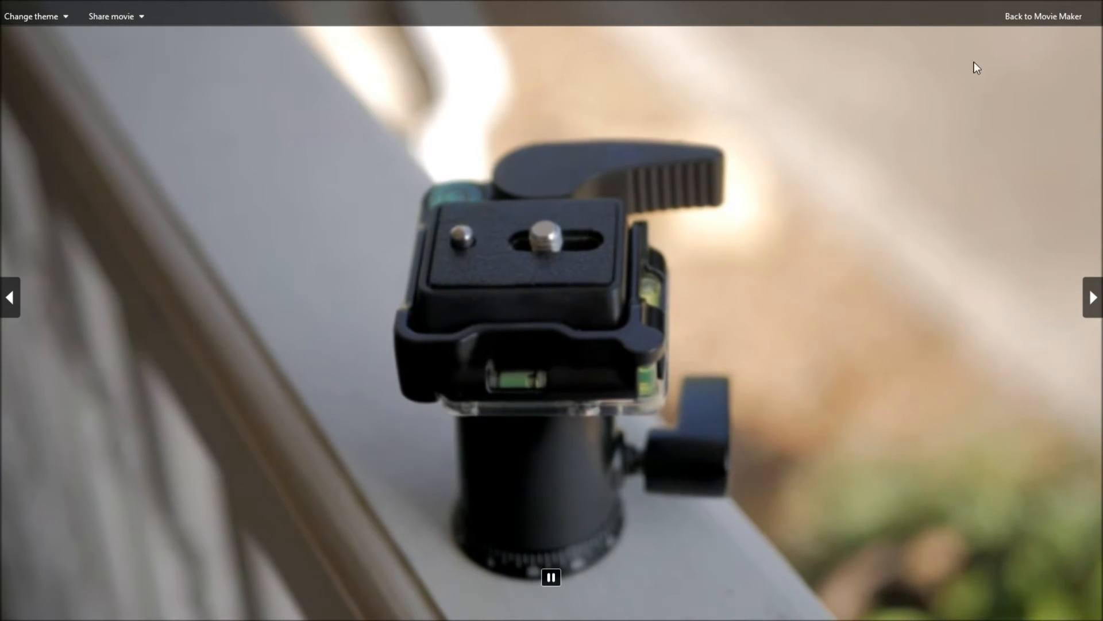
# Leave the full-screen movie with 'Back to Movie Maker'.
pyautogui.click(1043, 16)
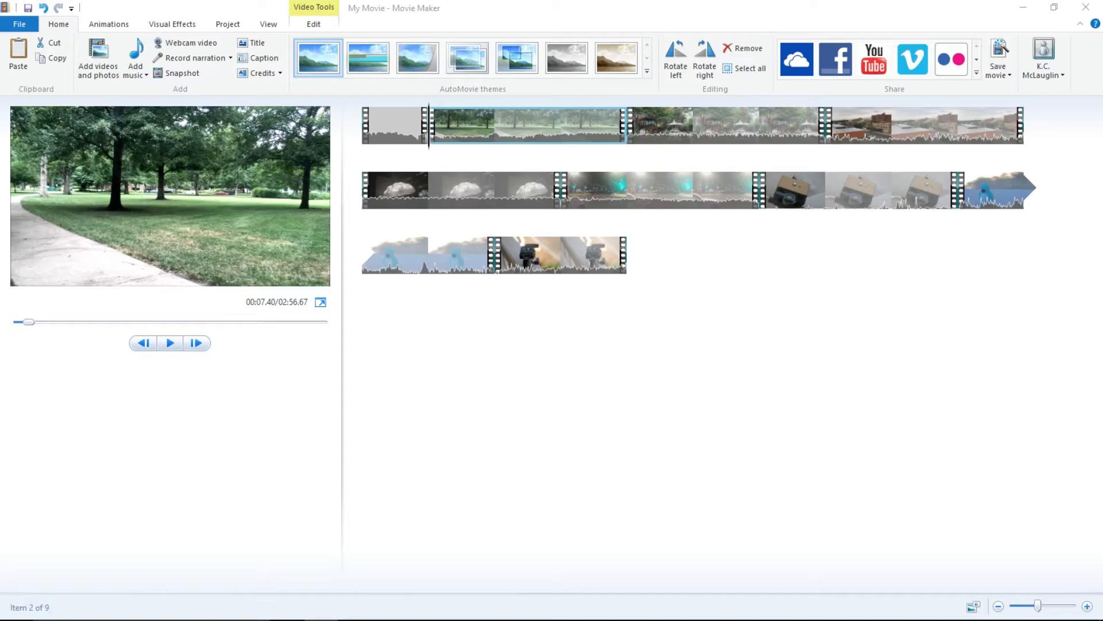
pyautogui.moveTo(760, 364)
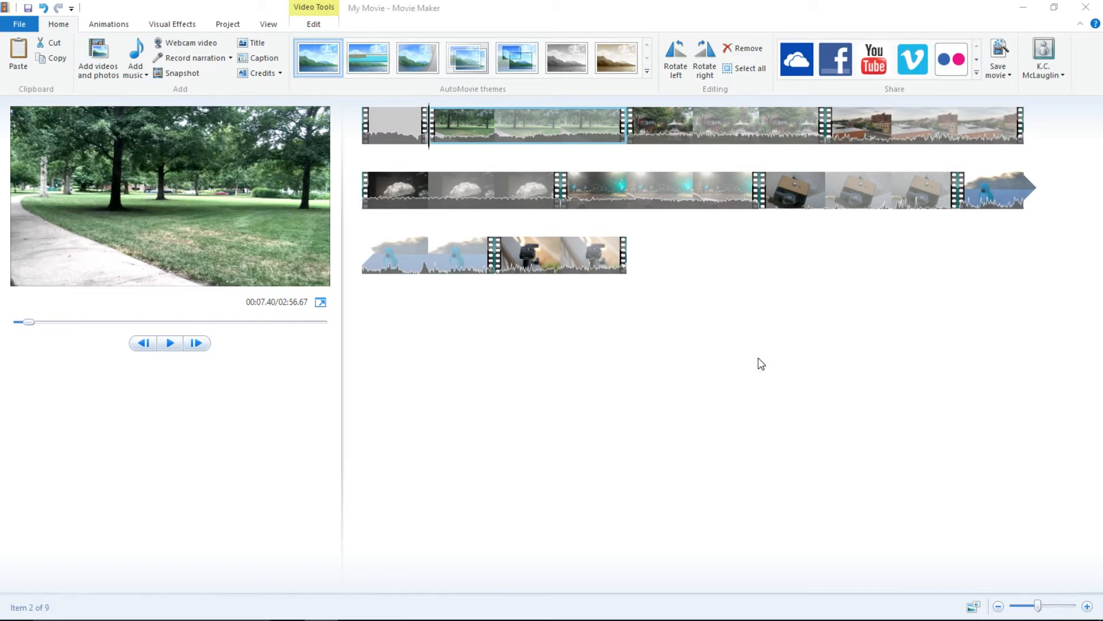
pyautogui.moveTo(222, 144)
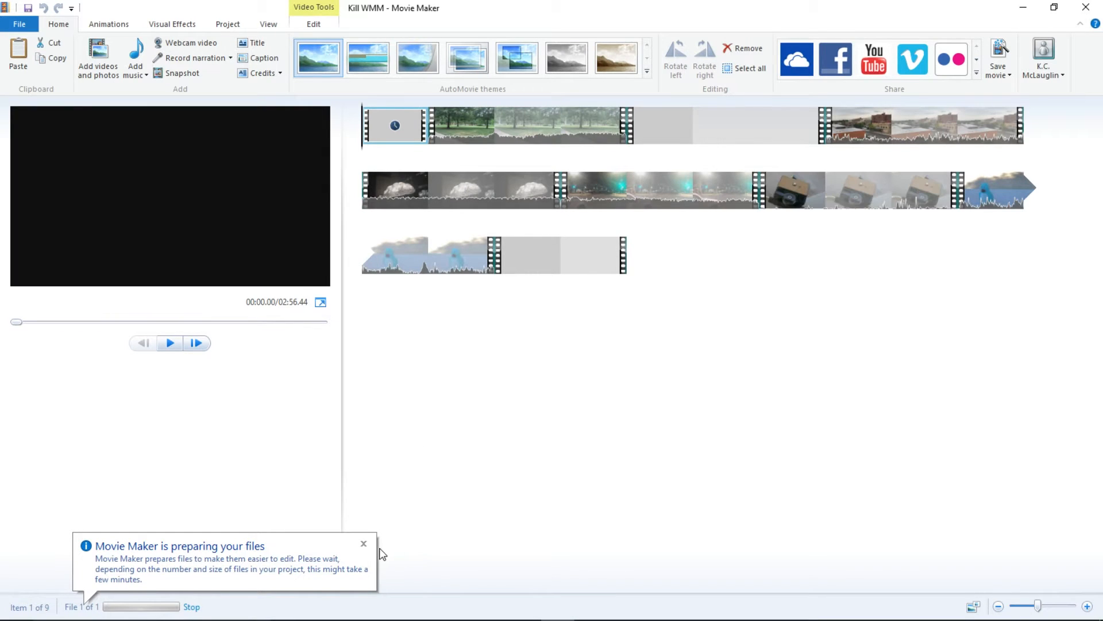
# Dismiss the 'preparing your files' notice on the Kill WMM project.
pyautogui.click(364, 543)
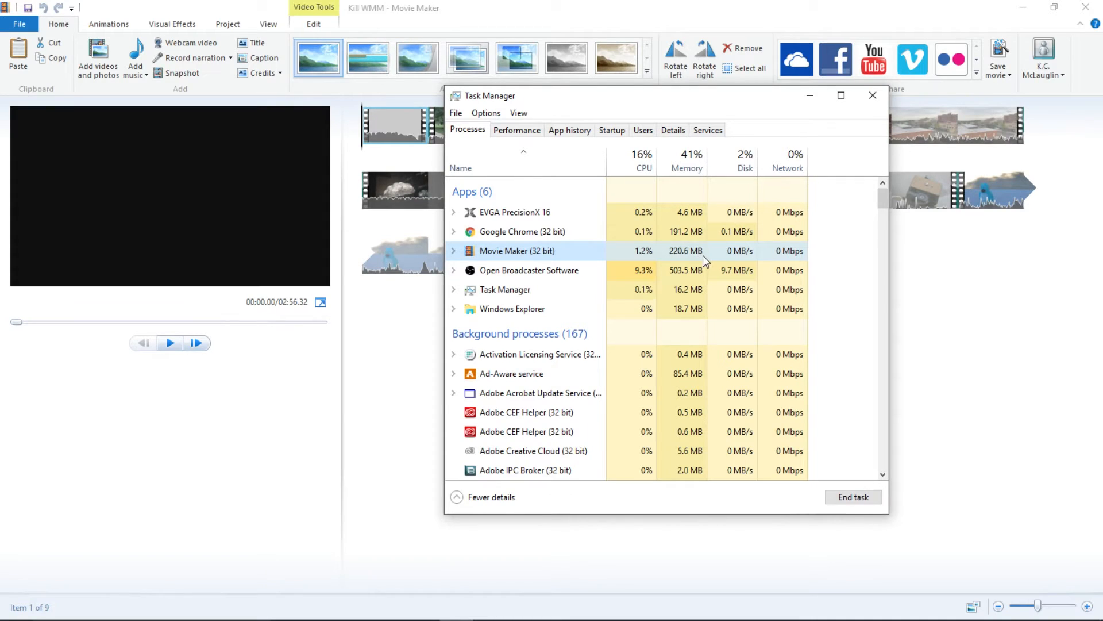
pyautogui.moveTo(914, 329)
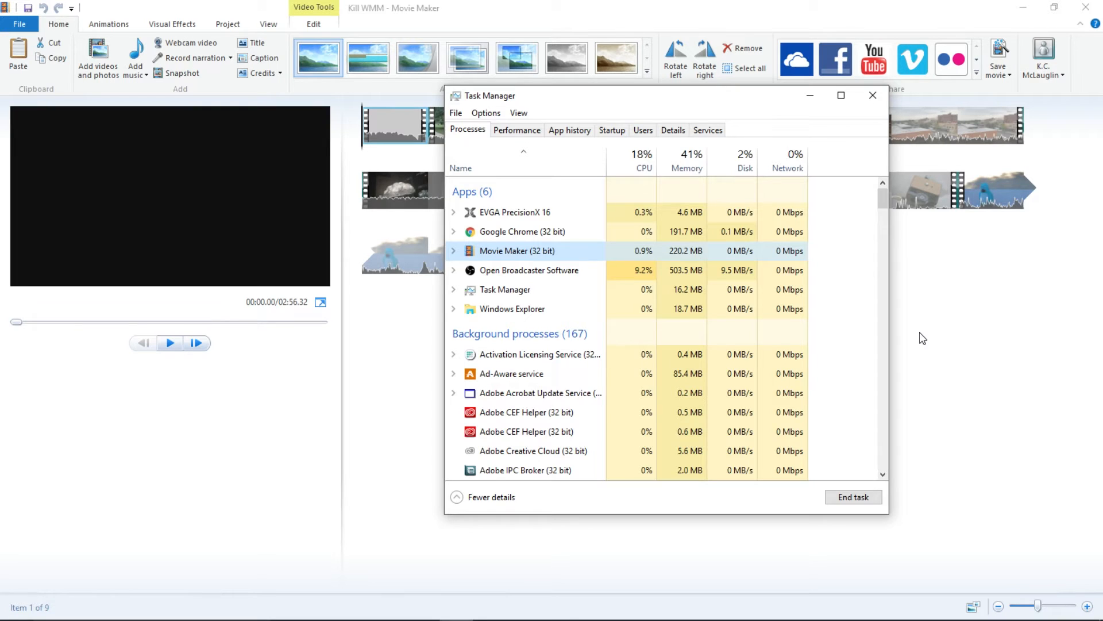
# Bring the Kill WMM Movie Maker window in front of Task Manager.
pyautogui.click(19, 23)
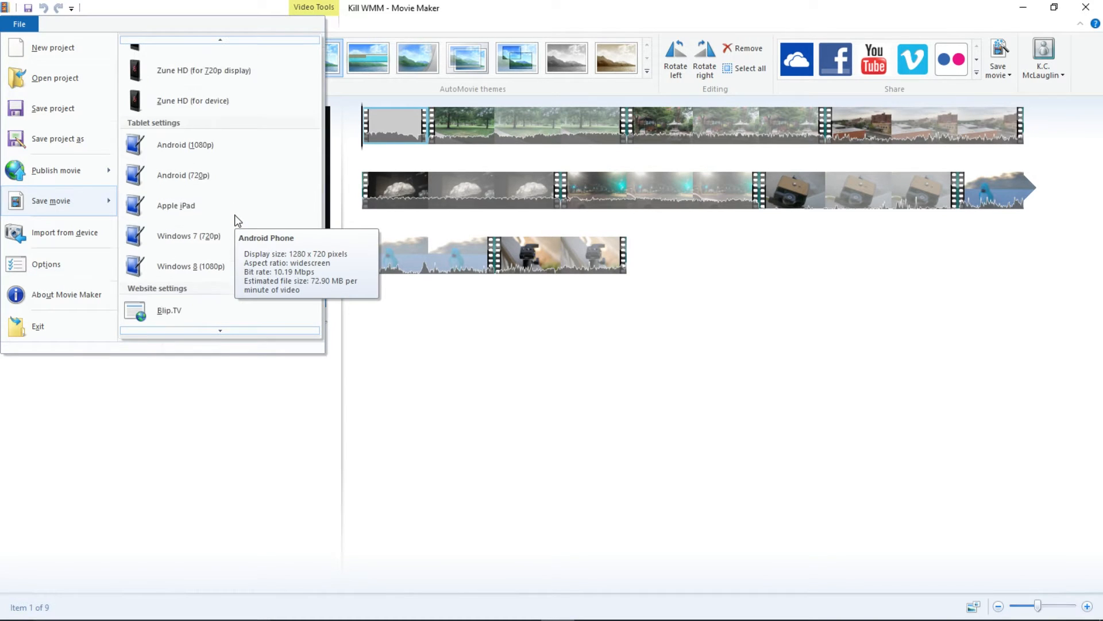
# Create a custom movie setting at 1920×1080 and begin entering a 135000 kbps bit rate.
pyautogui.scroll(-3)
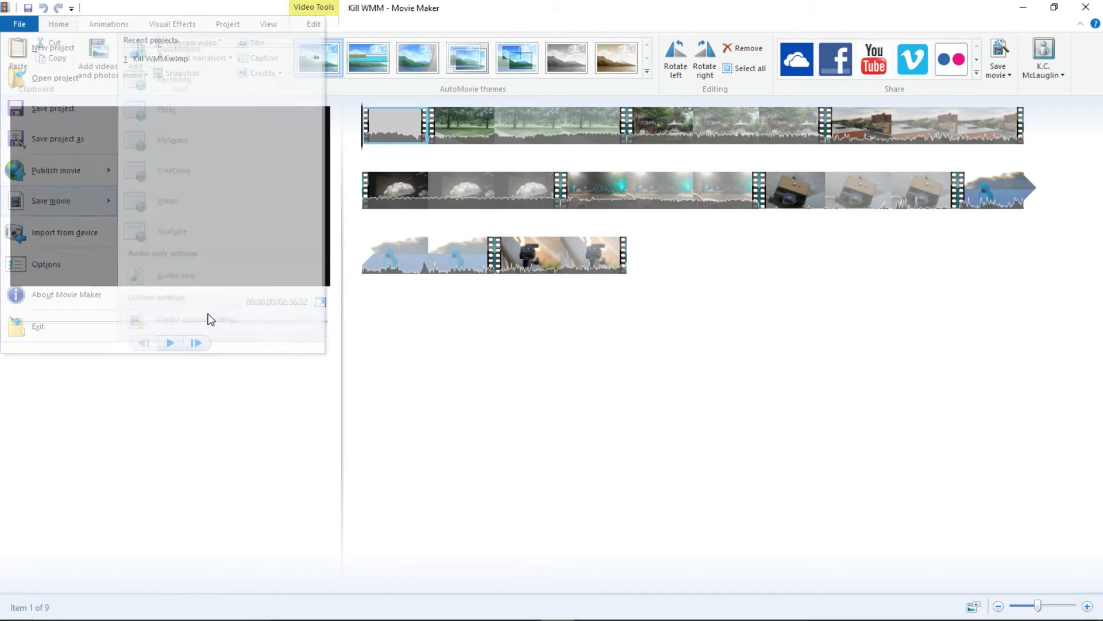
pyautogui.click(195, 319)
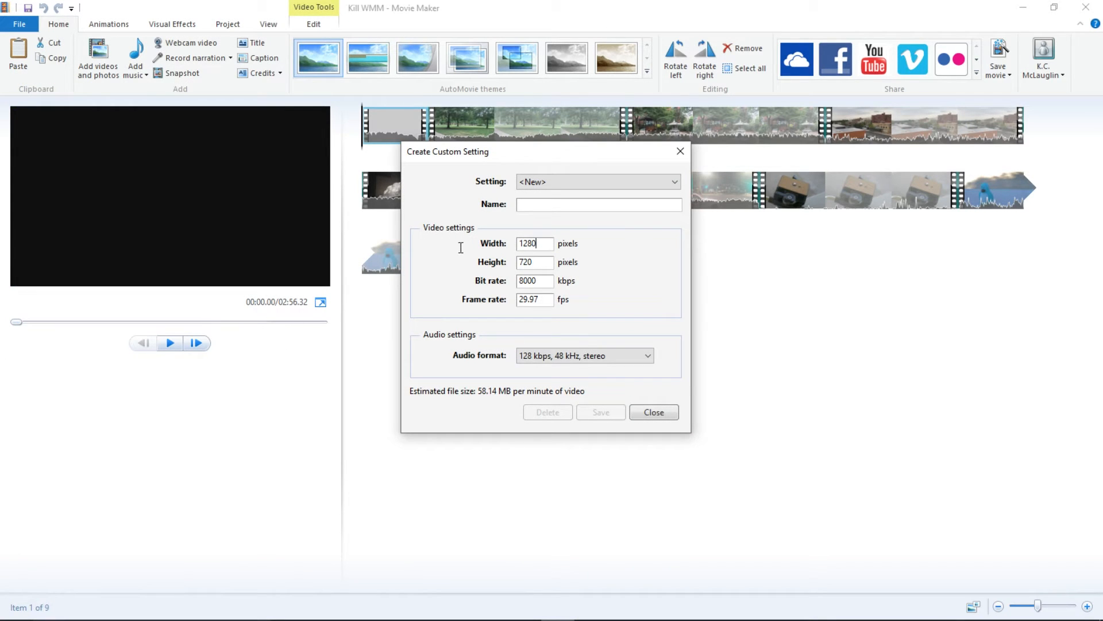
pyautogui.tripleClick(534, 243)
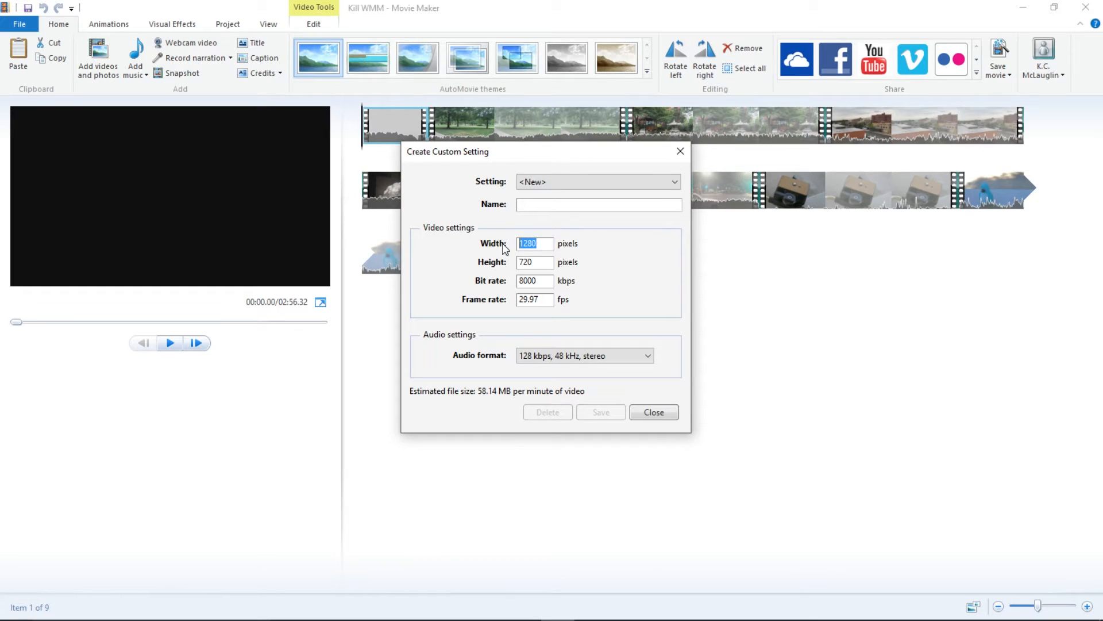
pyautogui.write('3840')
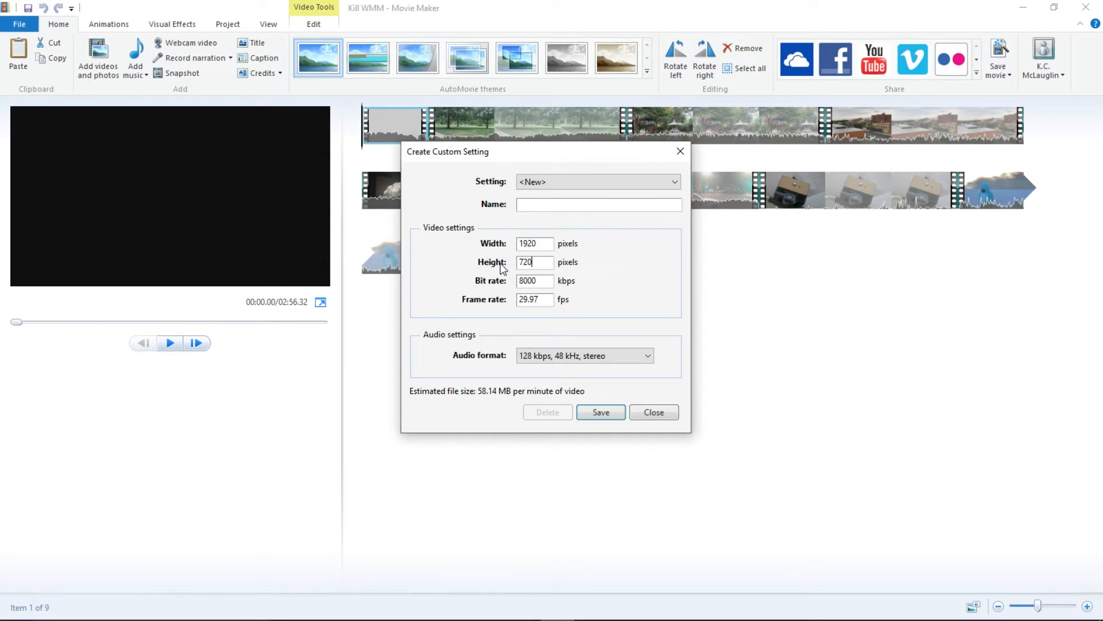
pyautogui.write('108')
pyautogui.click(534, 281)
pyautogui.write('15')
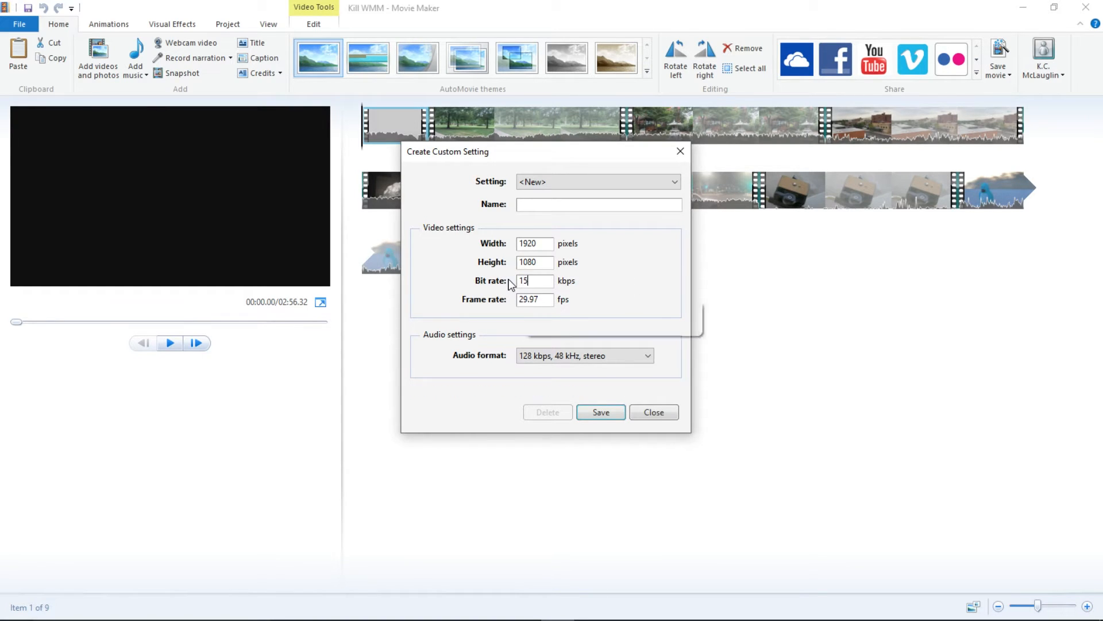
pyautogui.write('000')
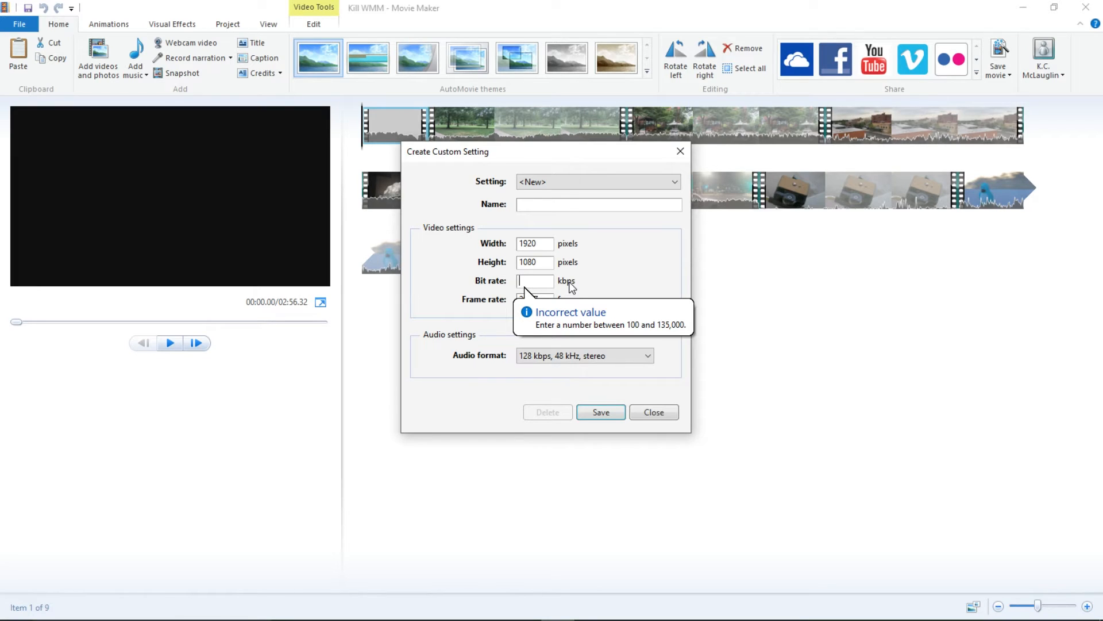
pyautogui.write('135')
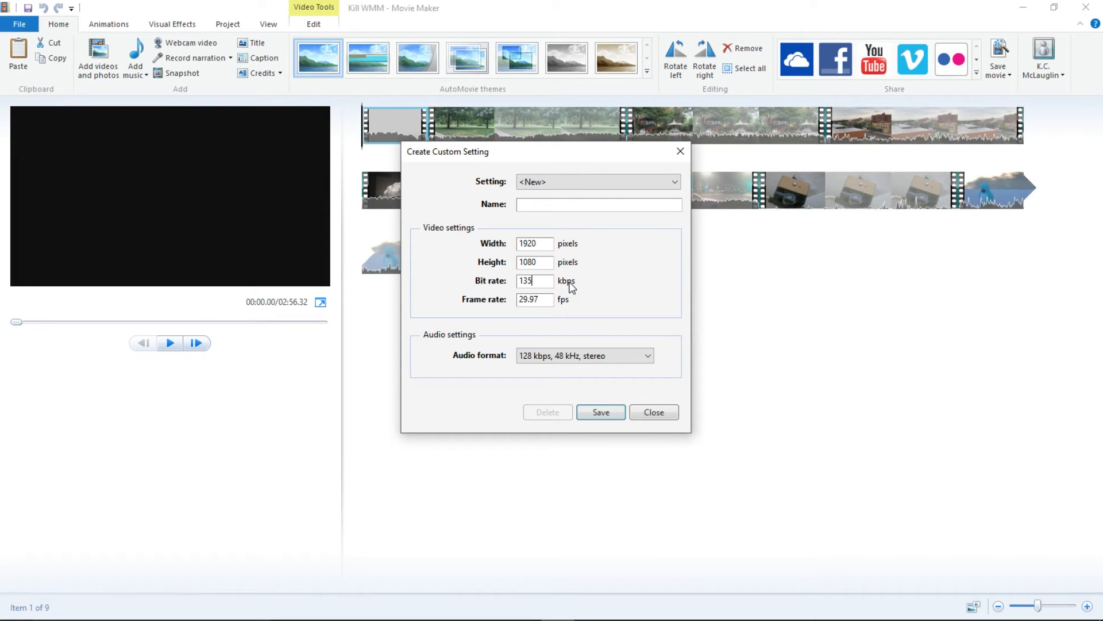
pyautogui.click(584, 355)
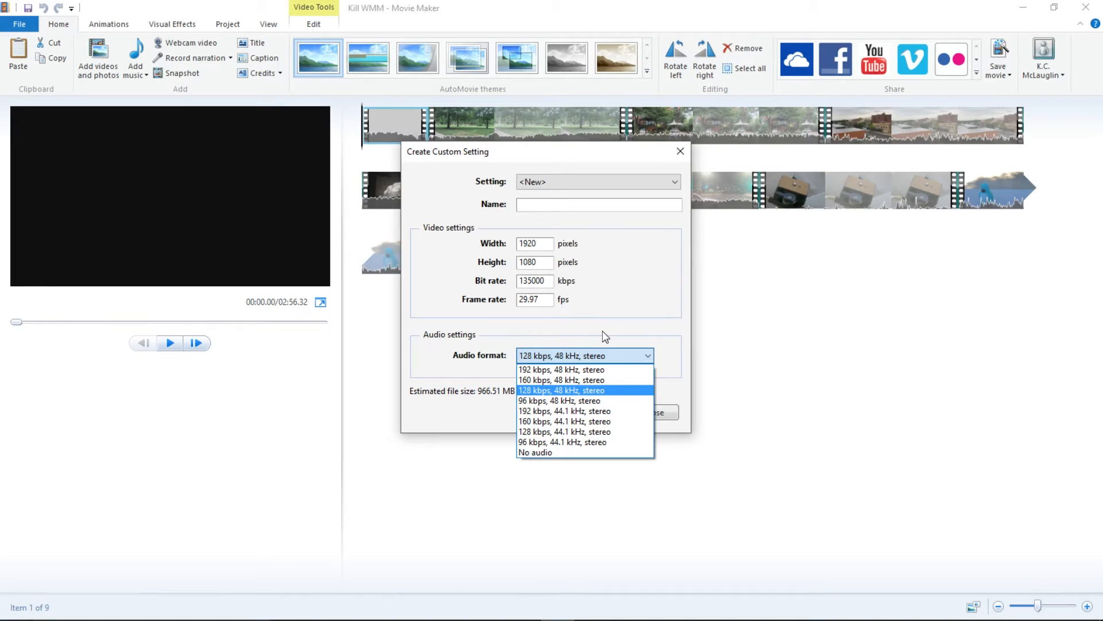
# Pick 192 kbps, 48 kHz stereo audio and attempt saving the unnamed setting.
pyautogui.click(563, 390)
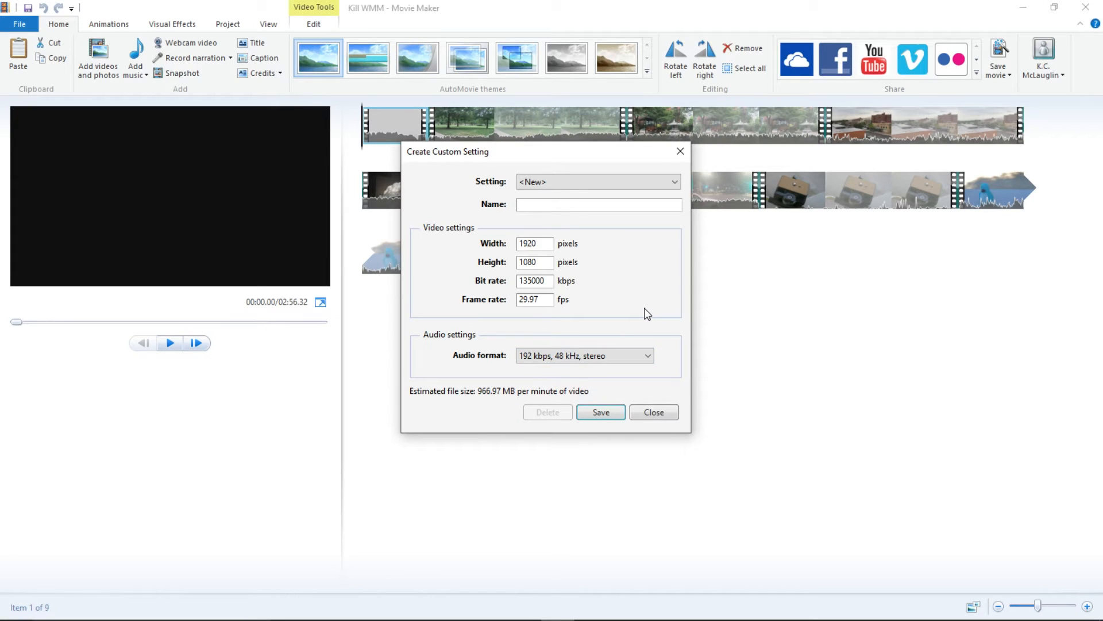
pyautogui.moveTo(615, 389)
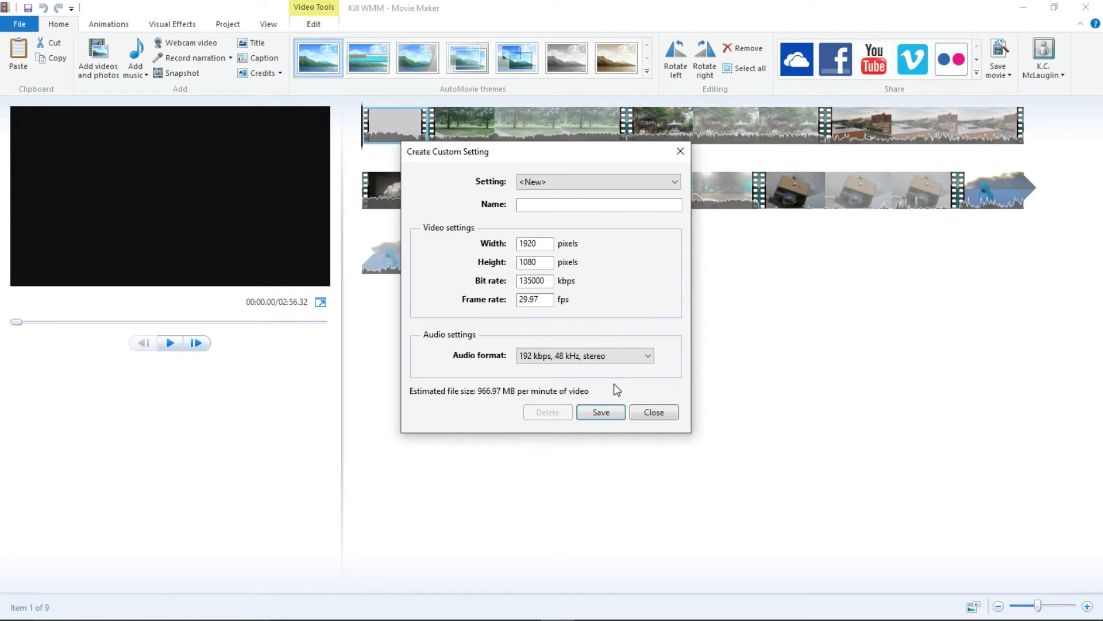
pyautogui.click(600, 412)
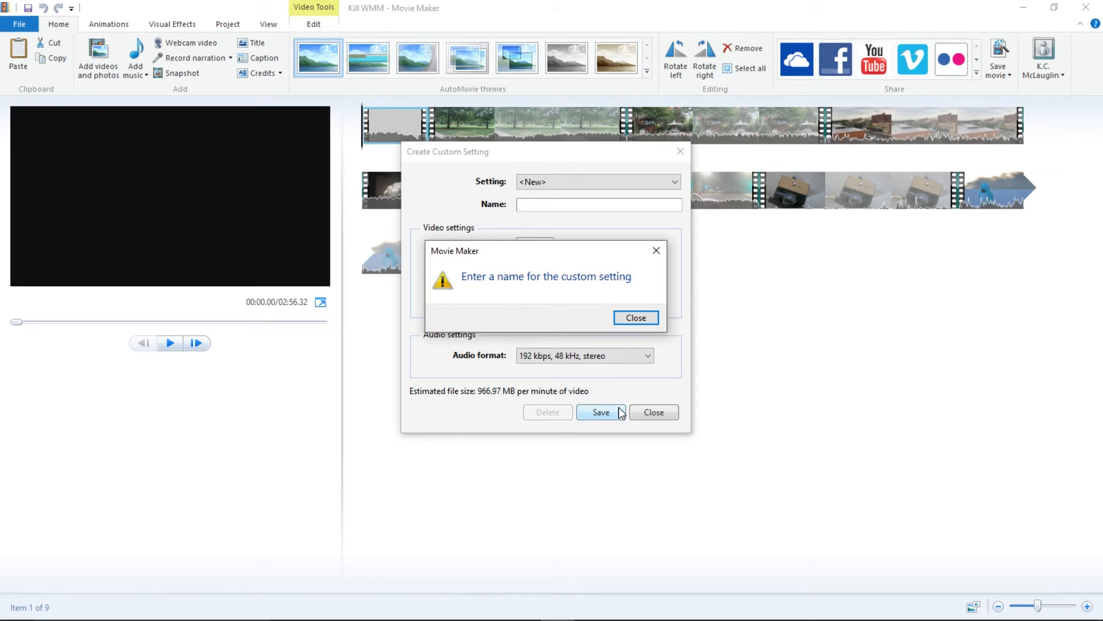
# Name the custom setting 'WMM Killer' and save it to the video profiles folder.
pyautogui.click(634, 318)
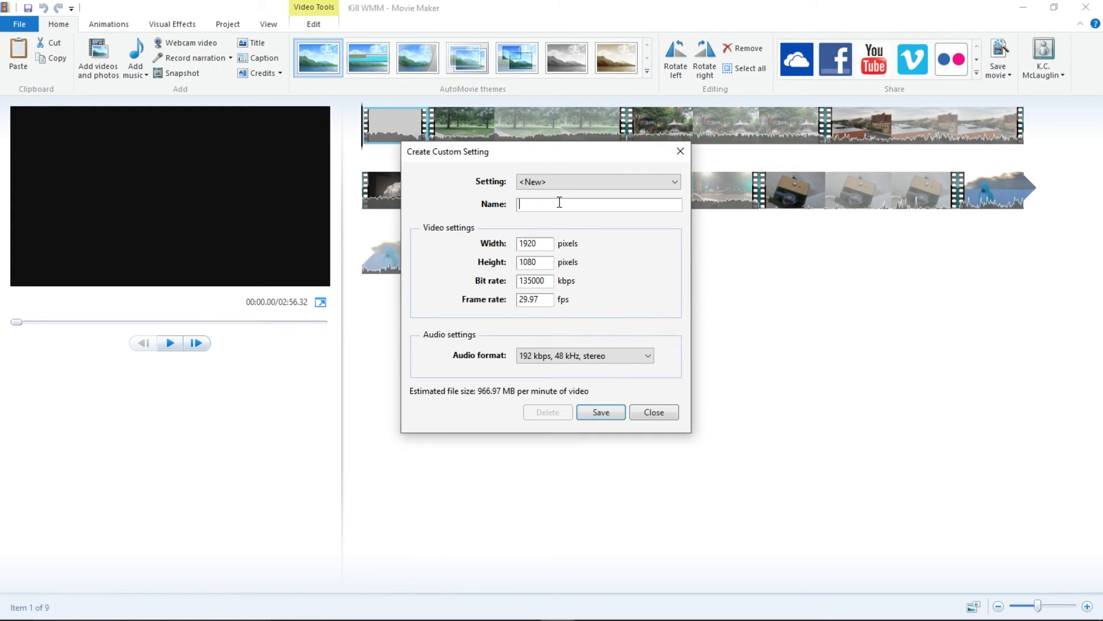
pyautogui.write('WMM K')
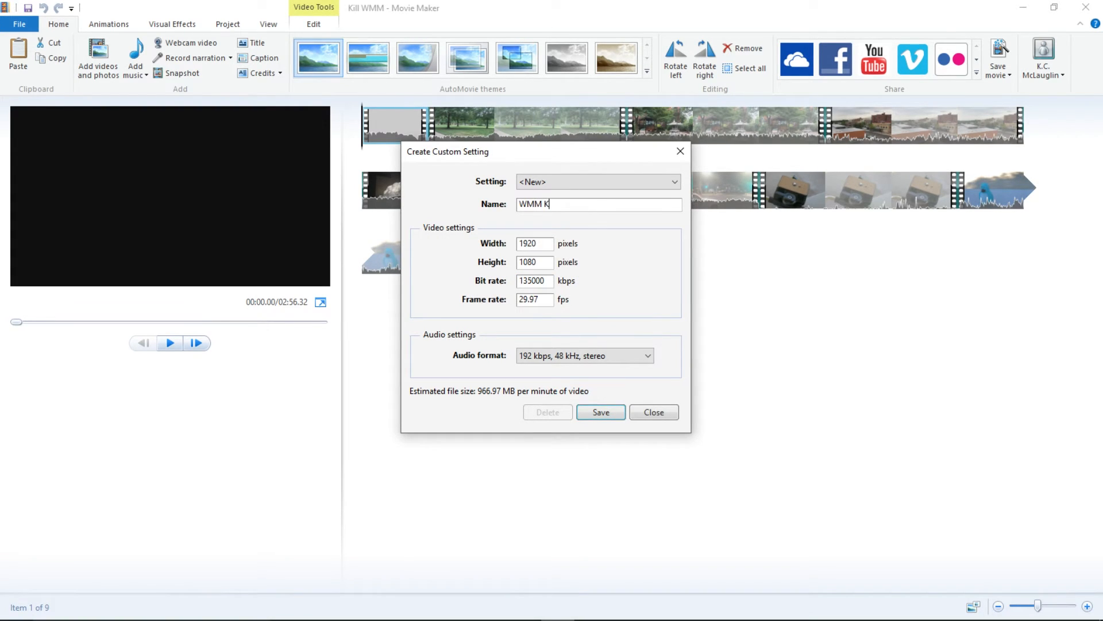
pyautogui.write('iller')
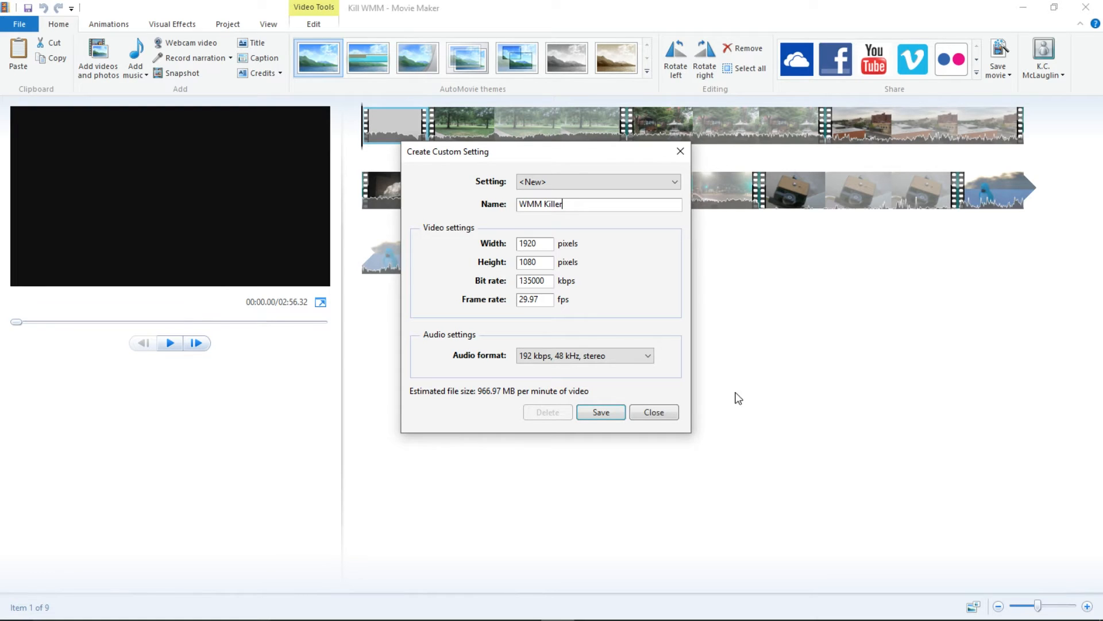
pyautogui.click(600, 412)
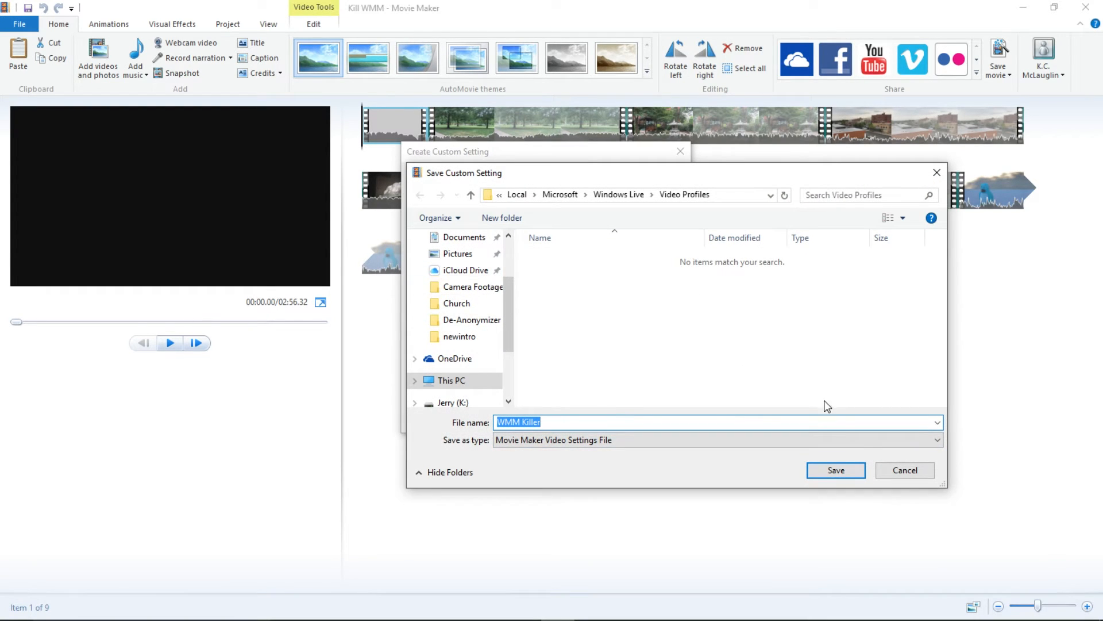
pyautogui.click(835, 470)
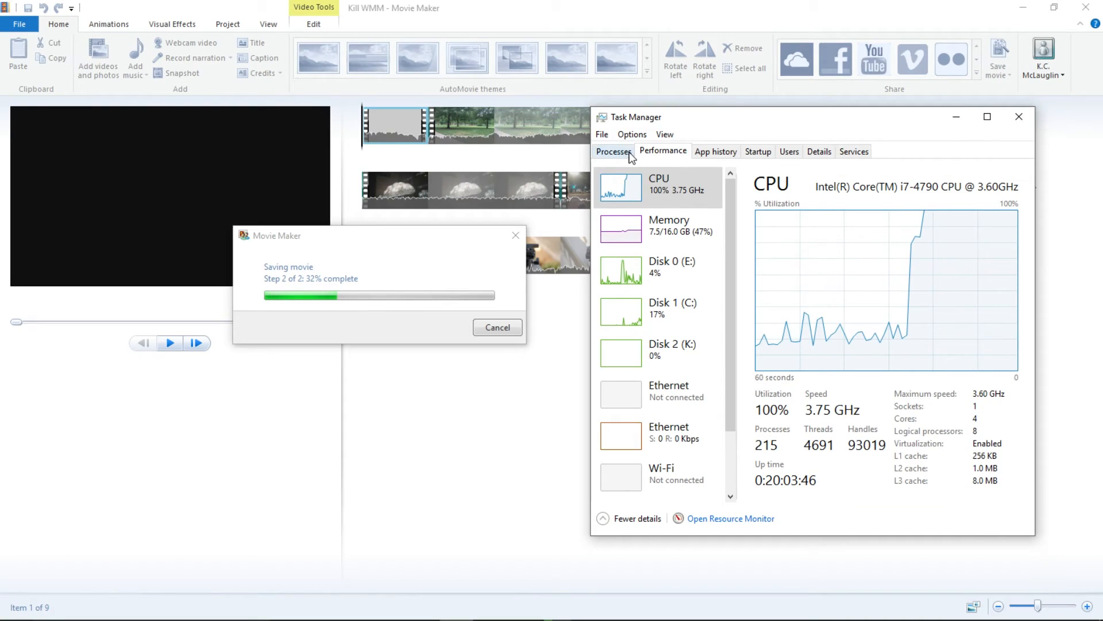
# Return to Task Manager's process list while the movie renders at full CPU load.
pyautogui.click(613, 151)
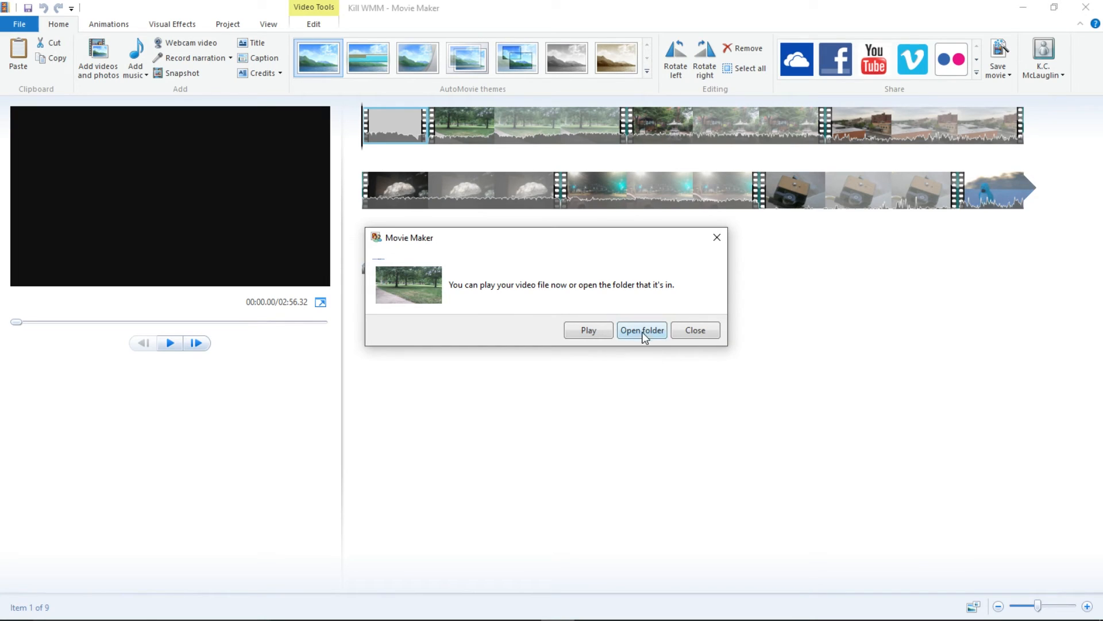
# Open the folder containing the finished movie from the completion dialog.
pyautogui.click(693, 330)
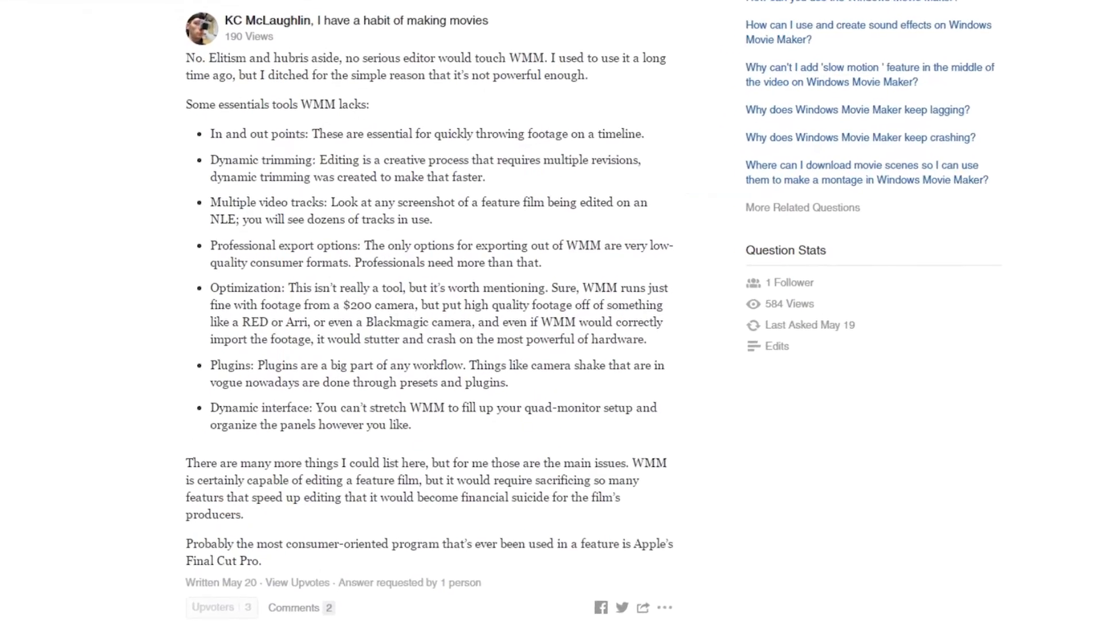
# Scroll down through the Quora answer's list of tools Movie Maker lacks.
pyautogui.scroll(-3)
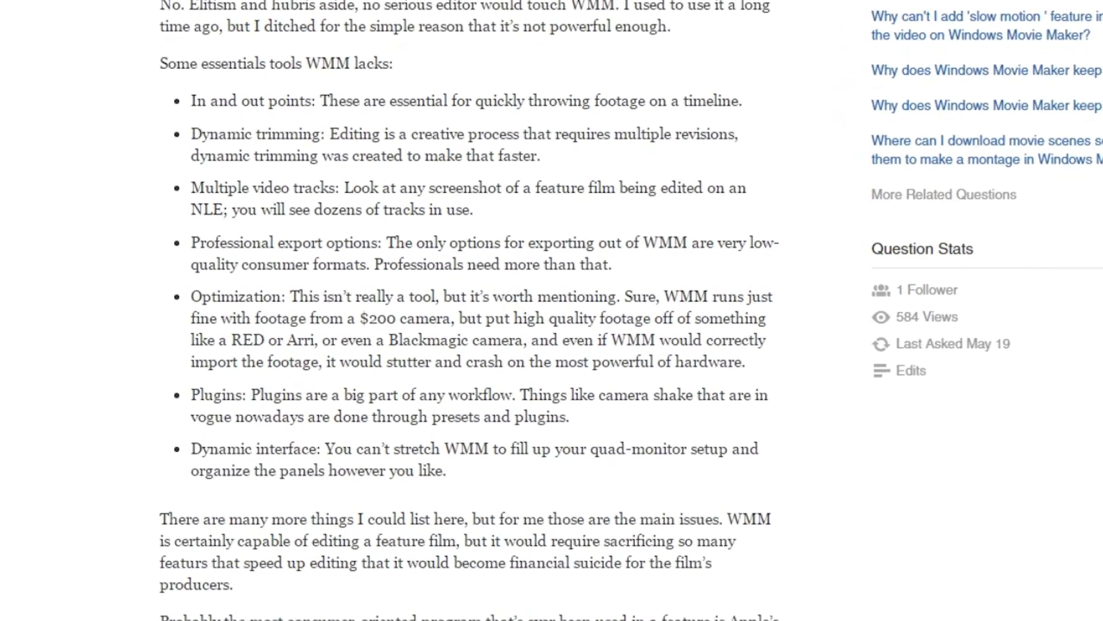